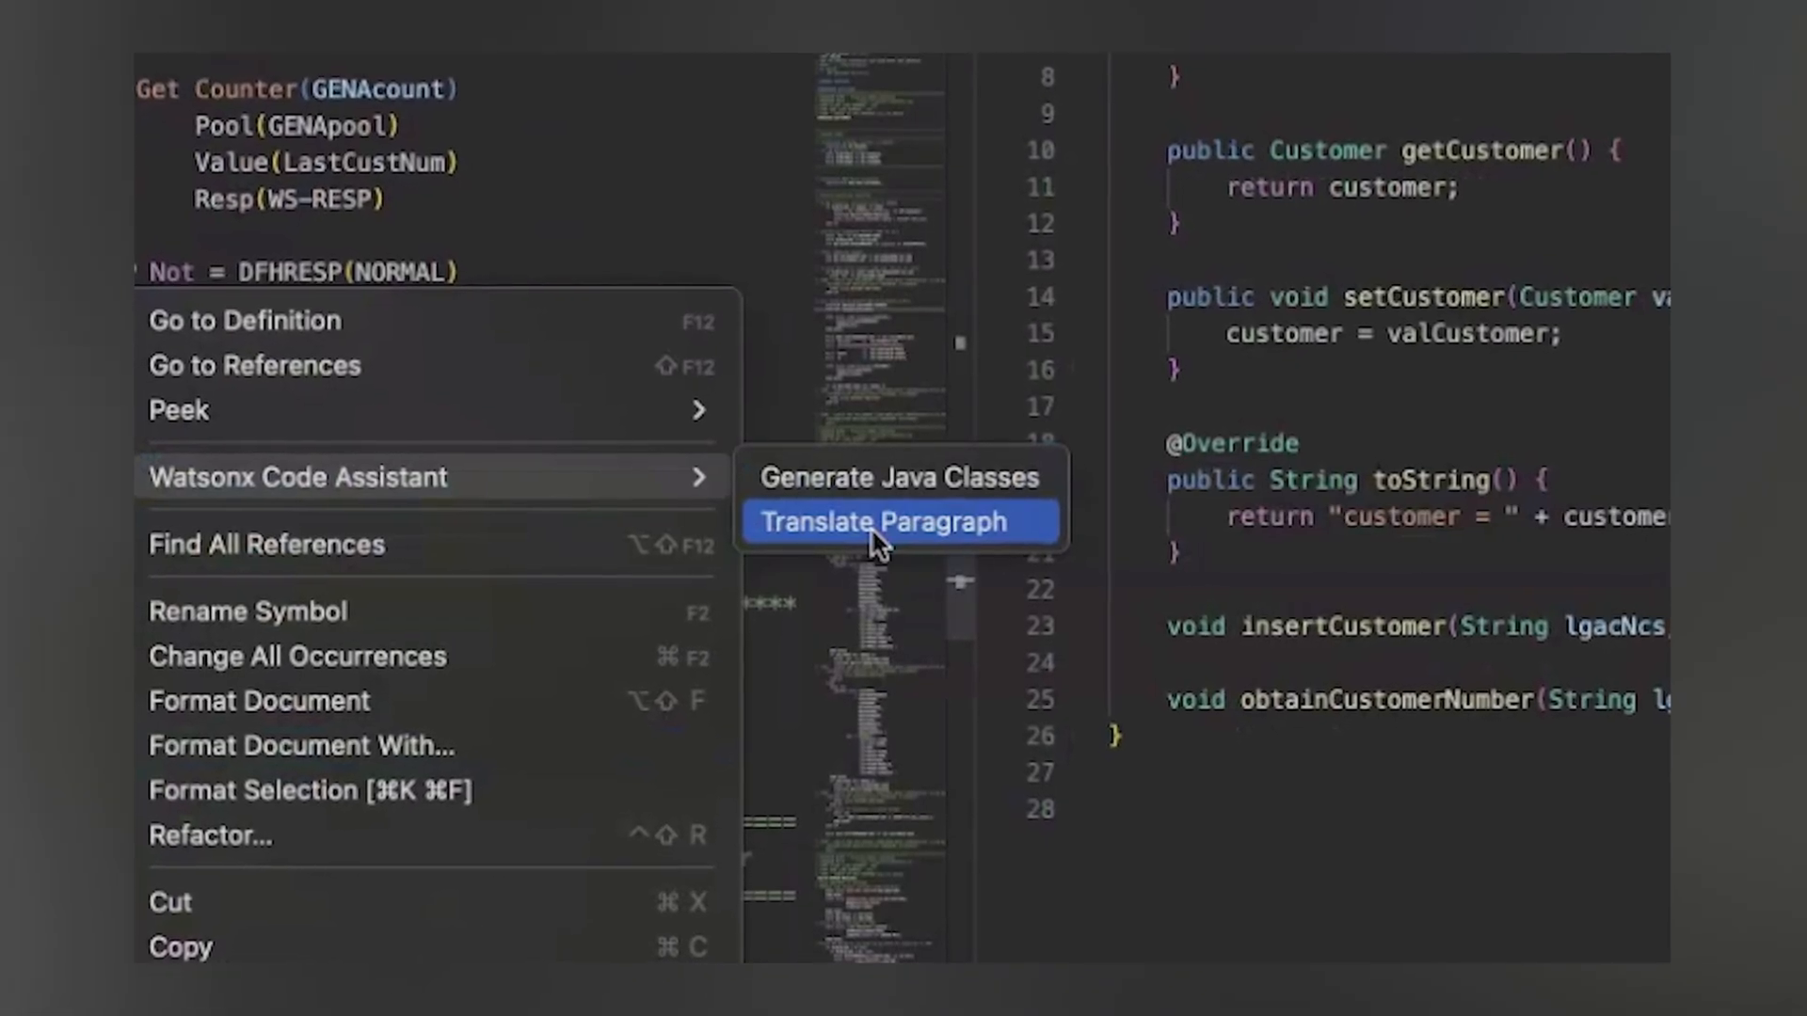
Translate the COBOL paragraph into a Java Customer class with watsonx Code Assistant.
{"action": "left_click", "coordinate": [886, 523]}
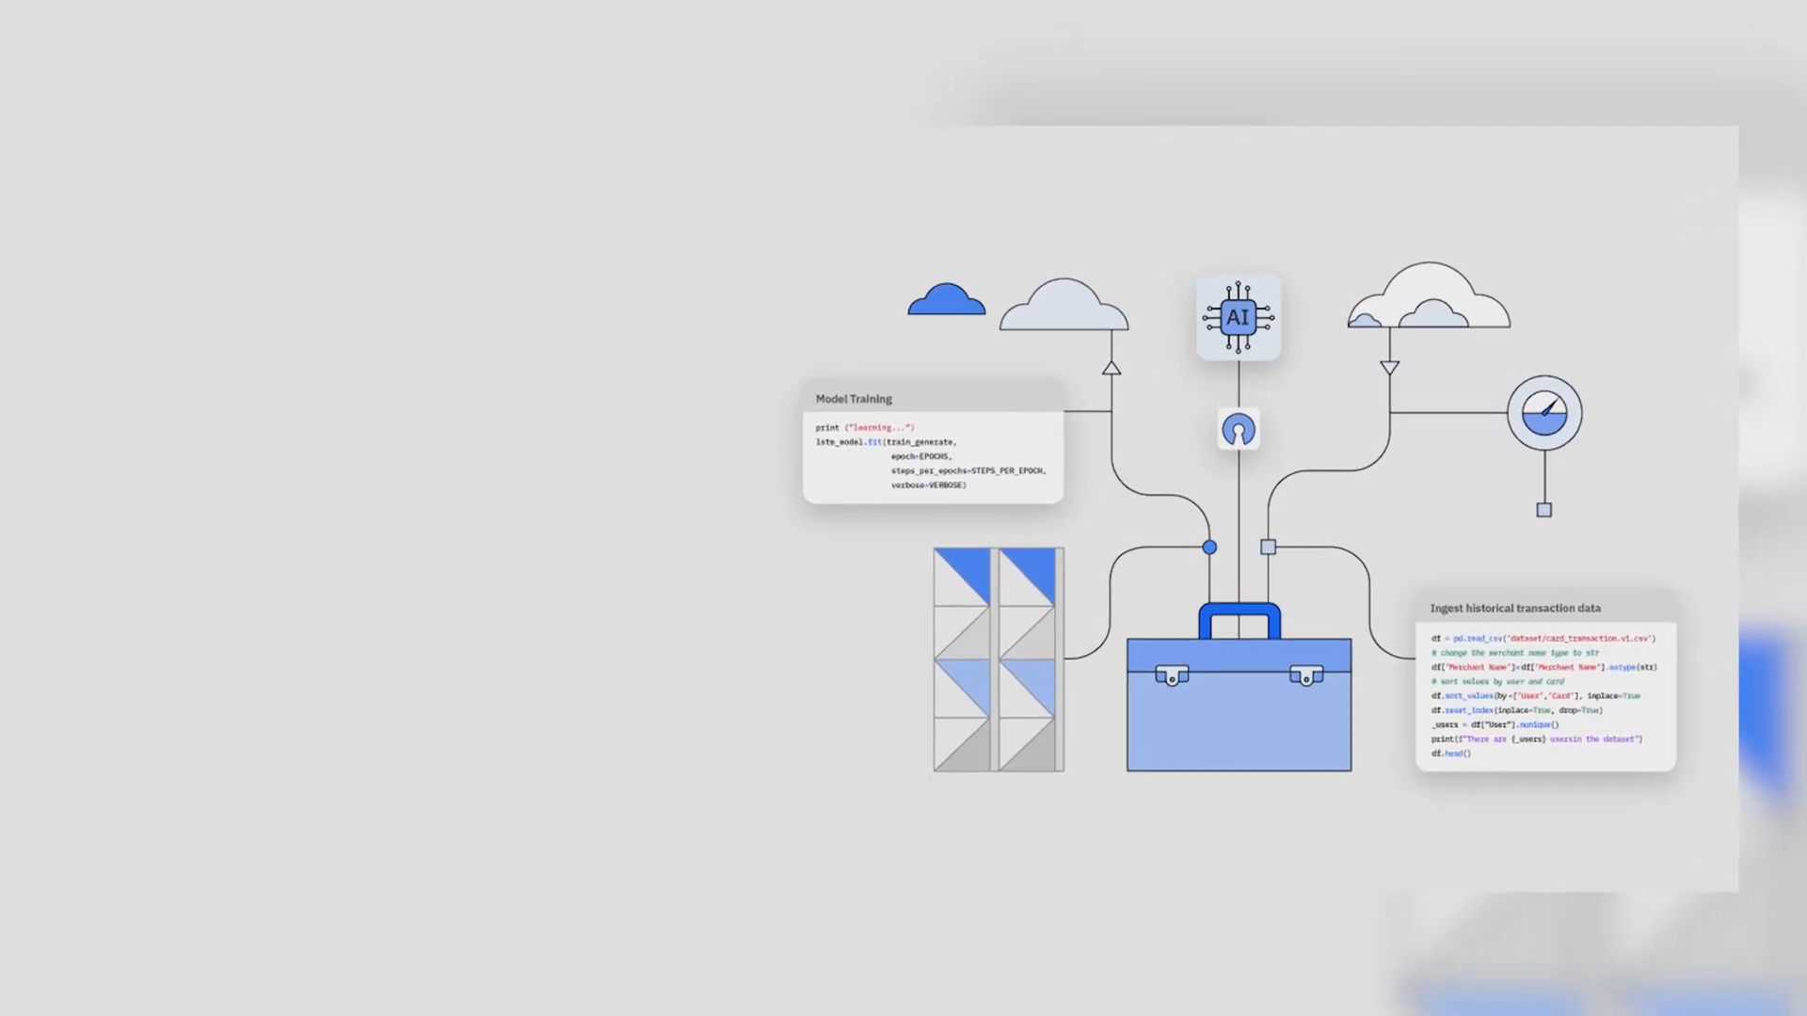